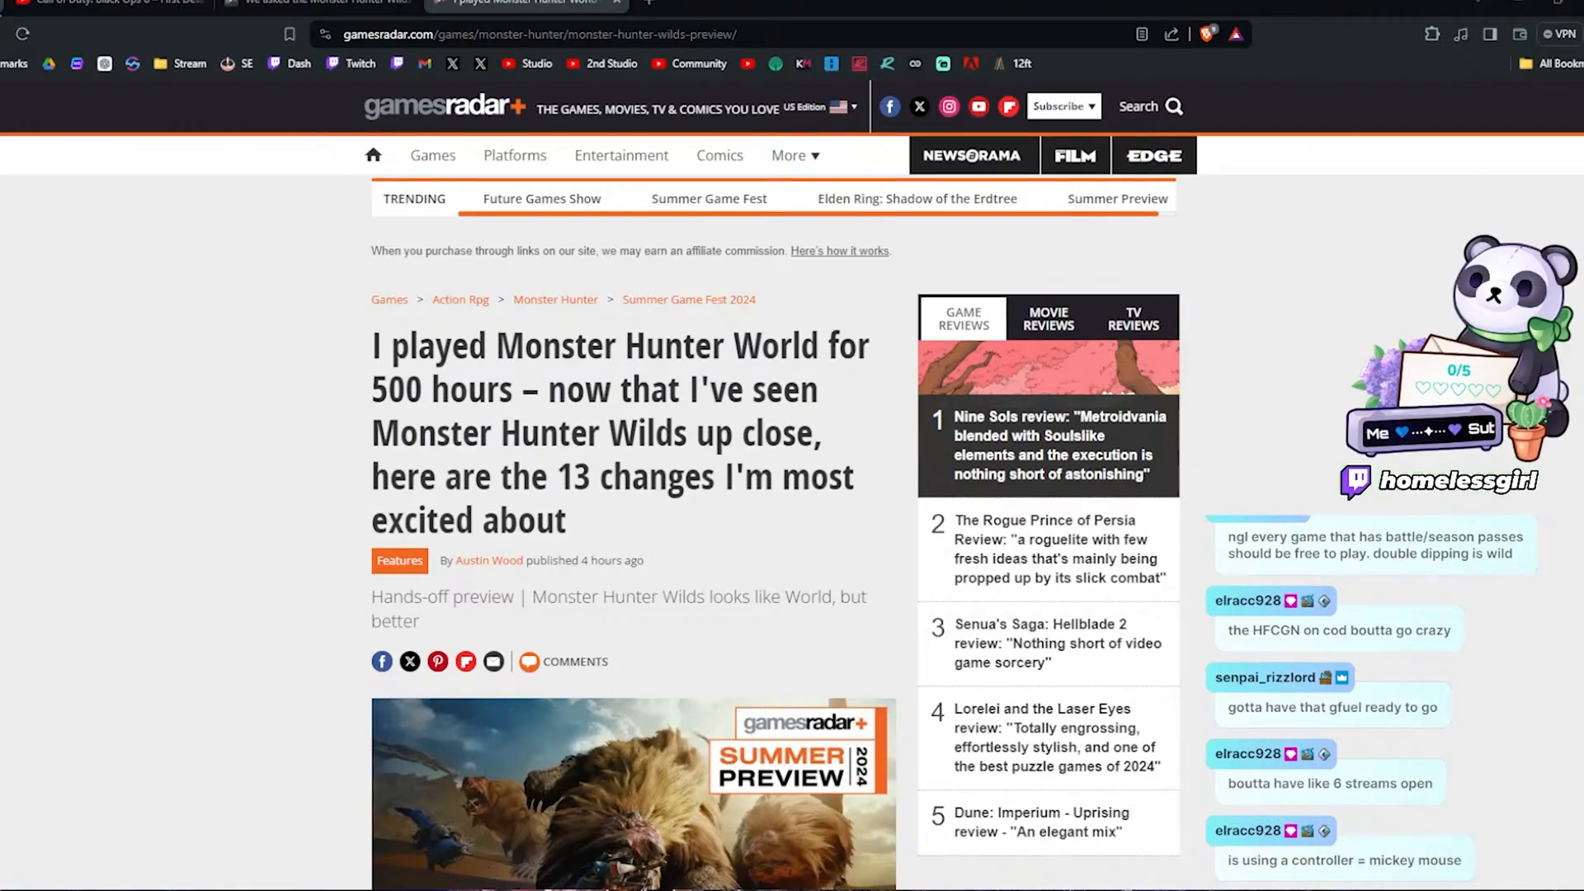
Switch to the 'We asked the Monster Hunter Wilds leads' fan theory article and start reading
click(314, 4)
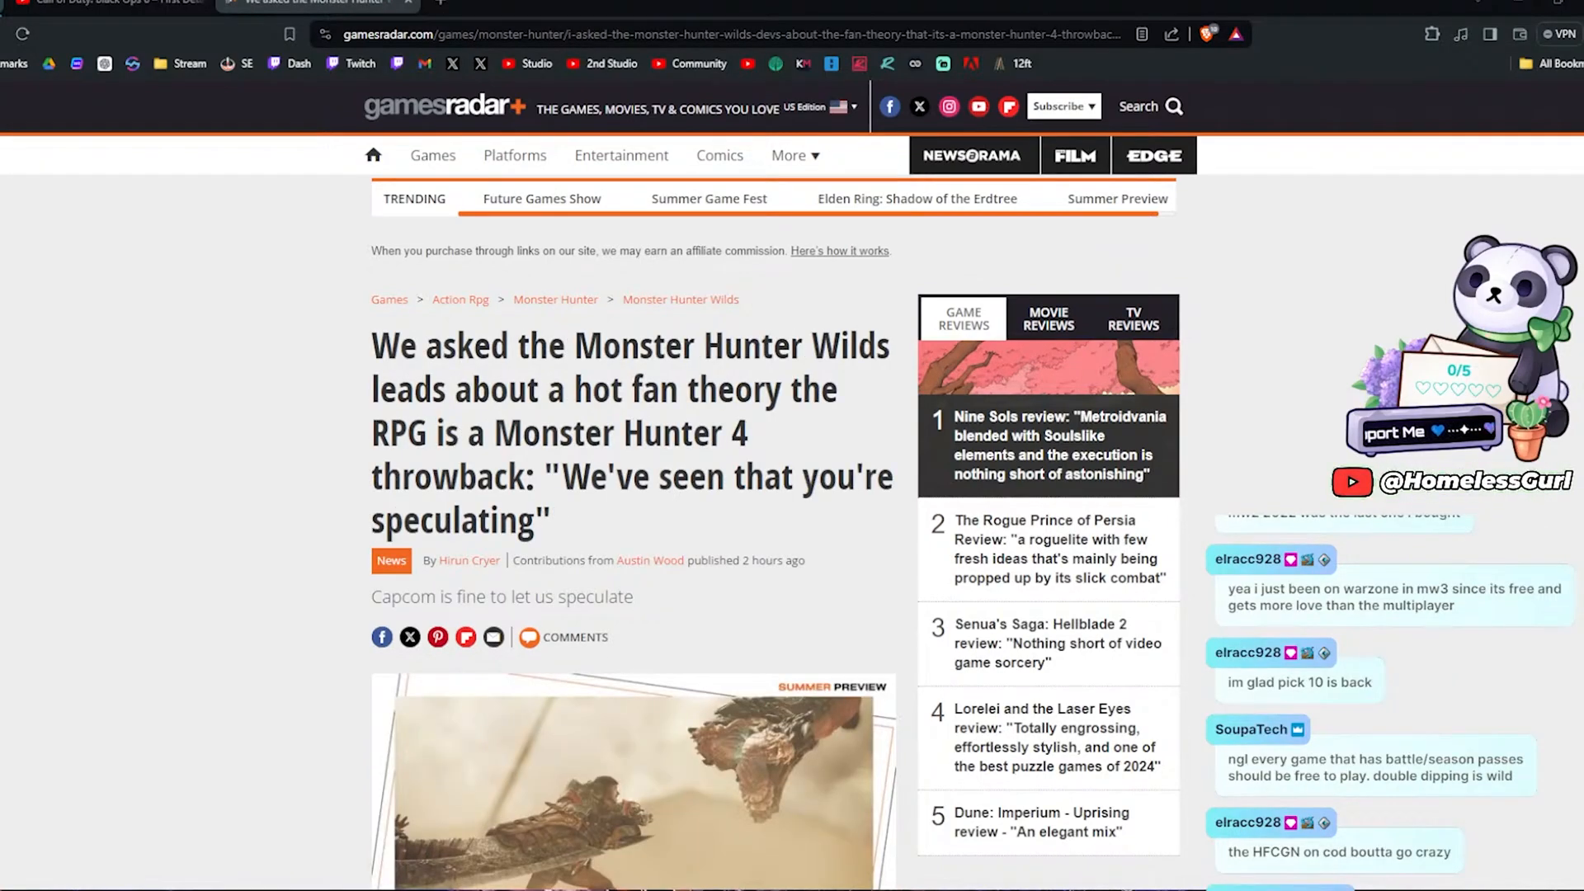
scroll(down, 3)
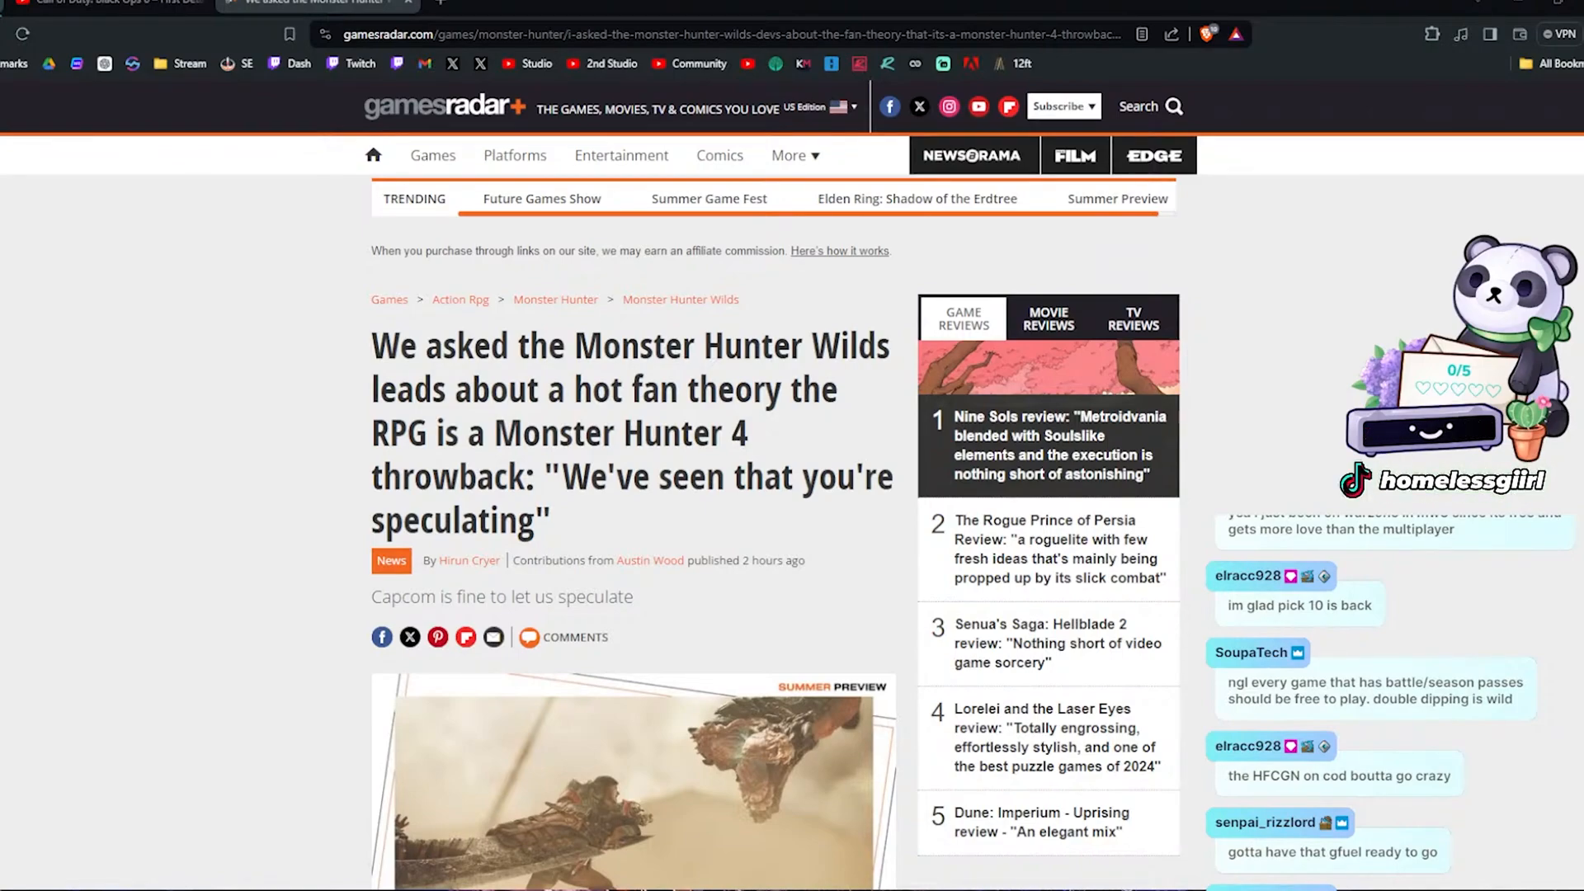
Read the fan theory article down past the newsletter sign-up to the author bio and related stories
scroll(down, 3)
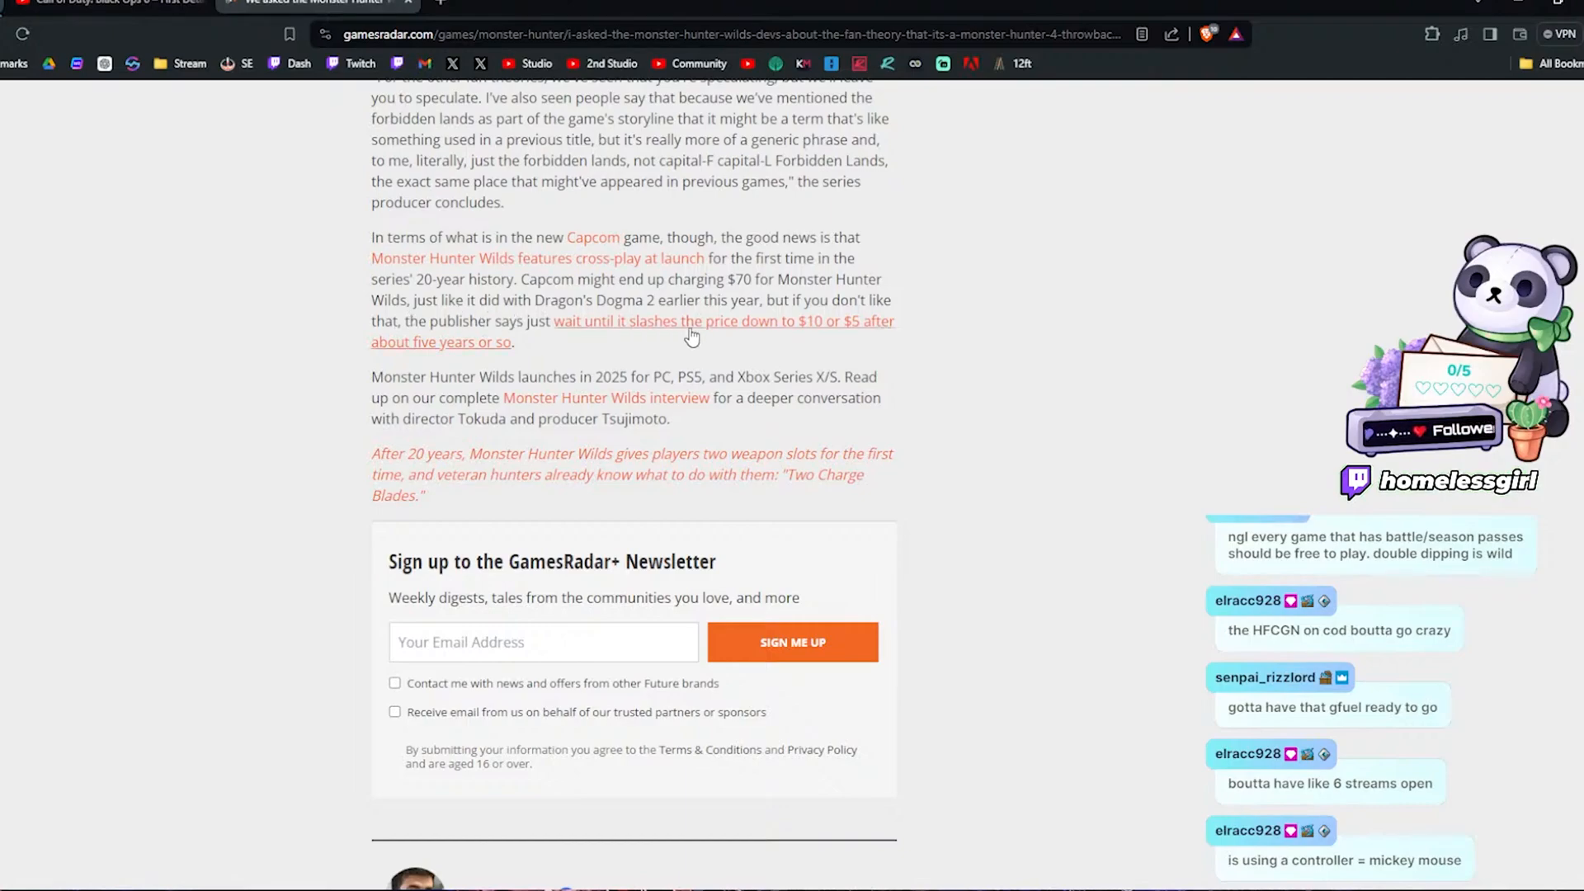
mouse_move(703, 348)
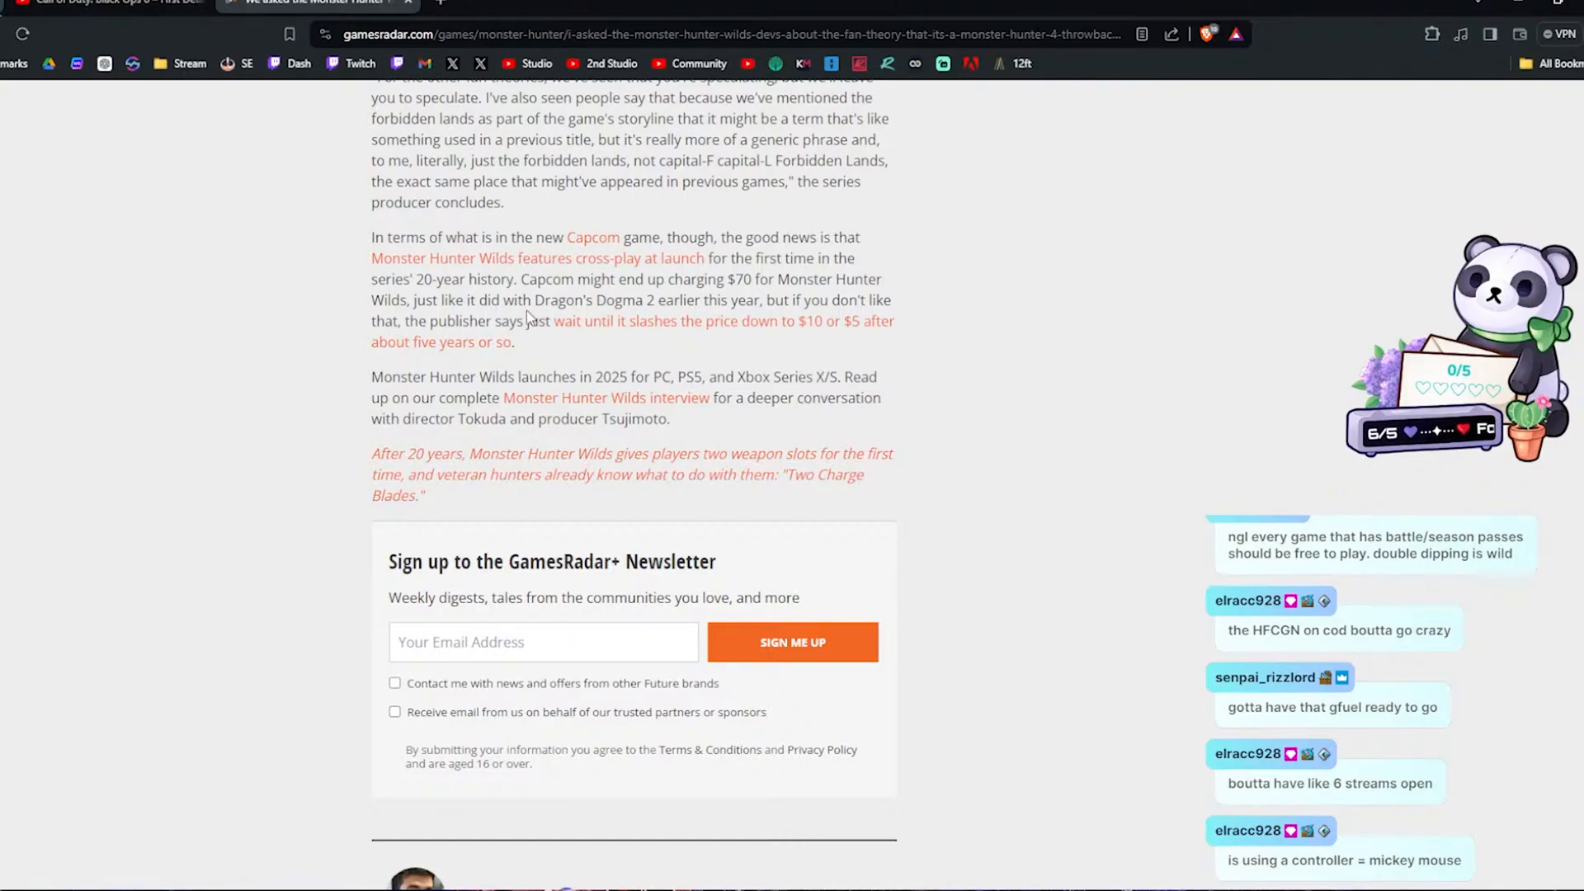
mouse_move(555, 331)
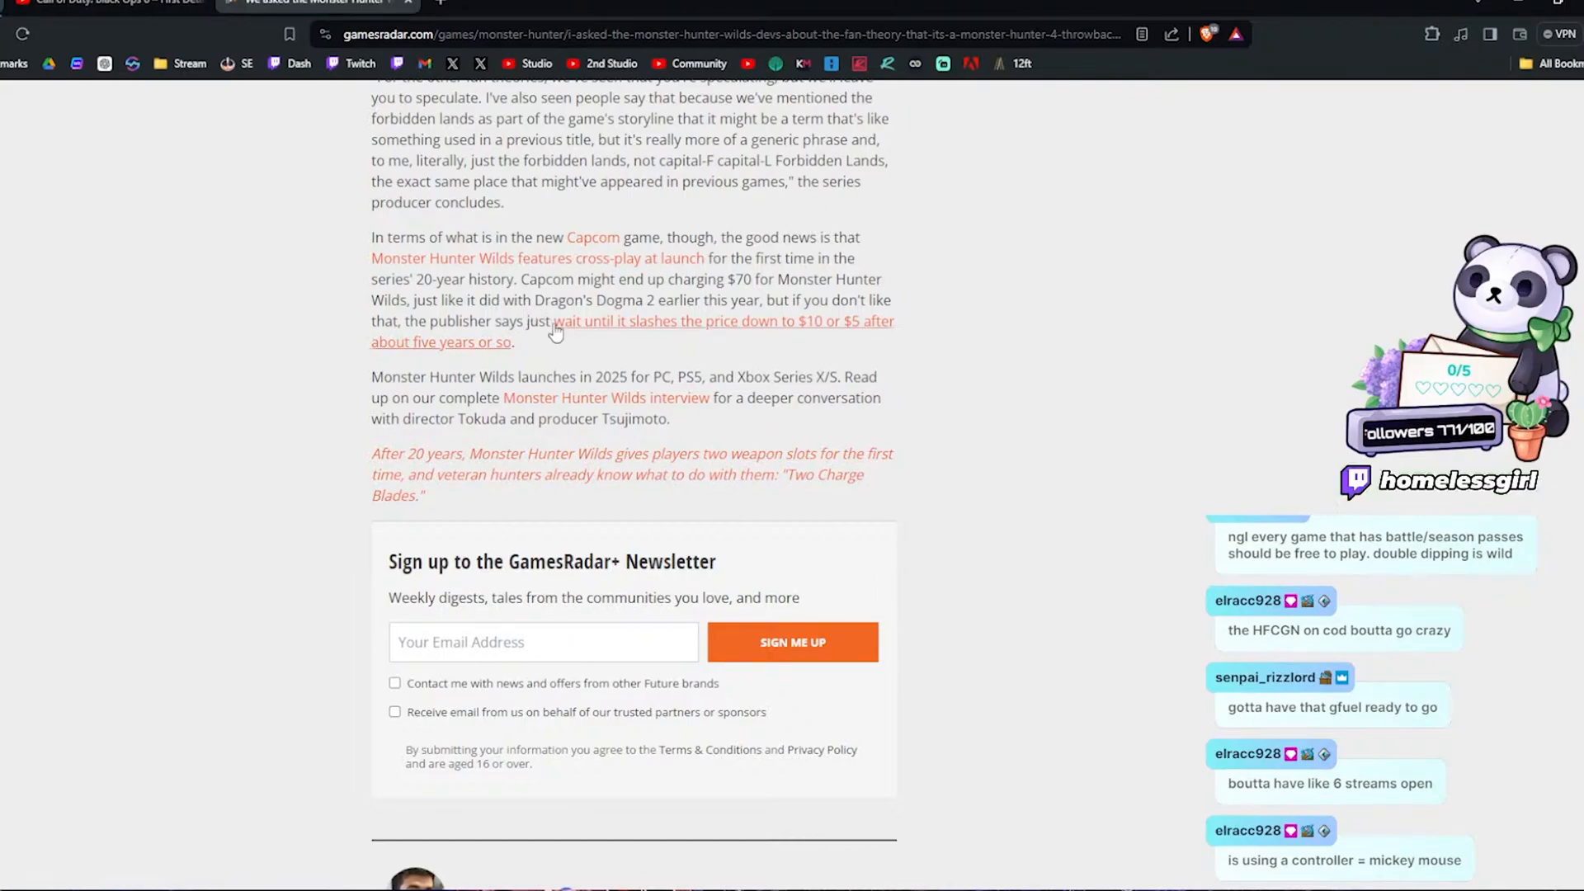
mouse_move(495, 367)
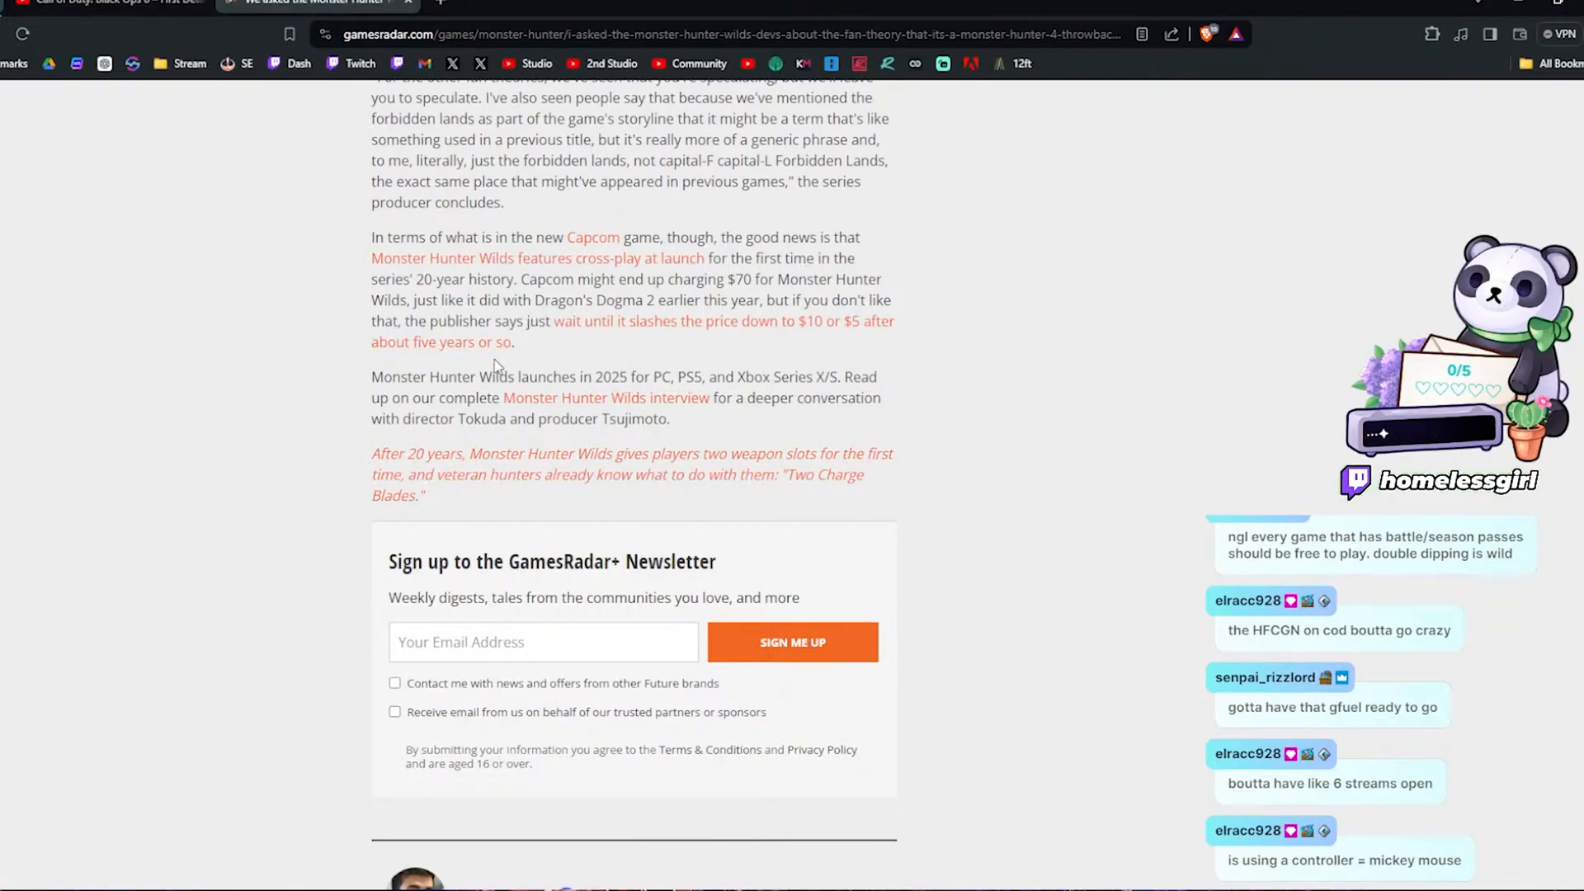
scroll(down, 3)
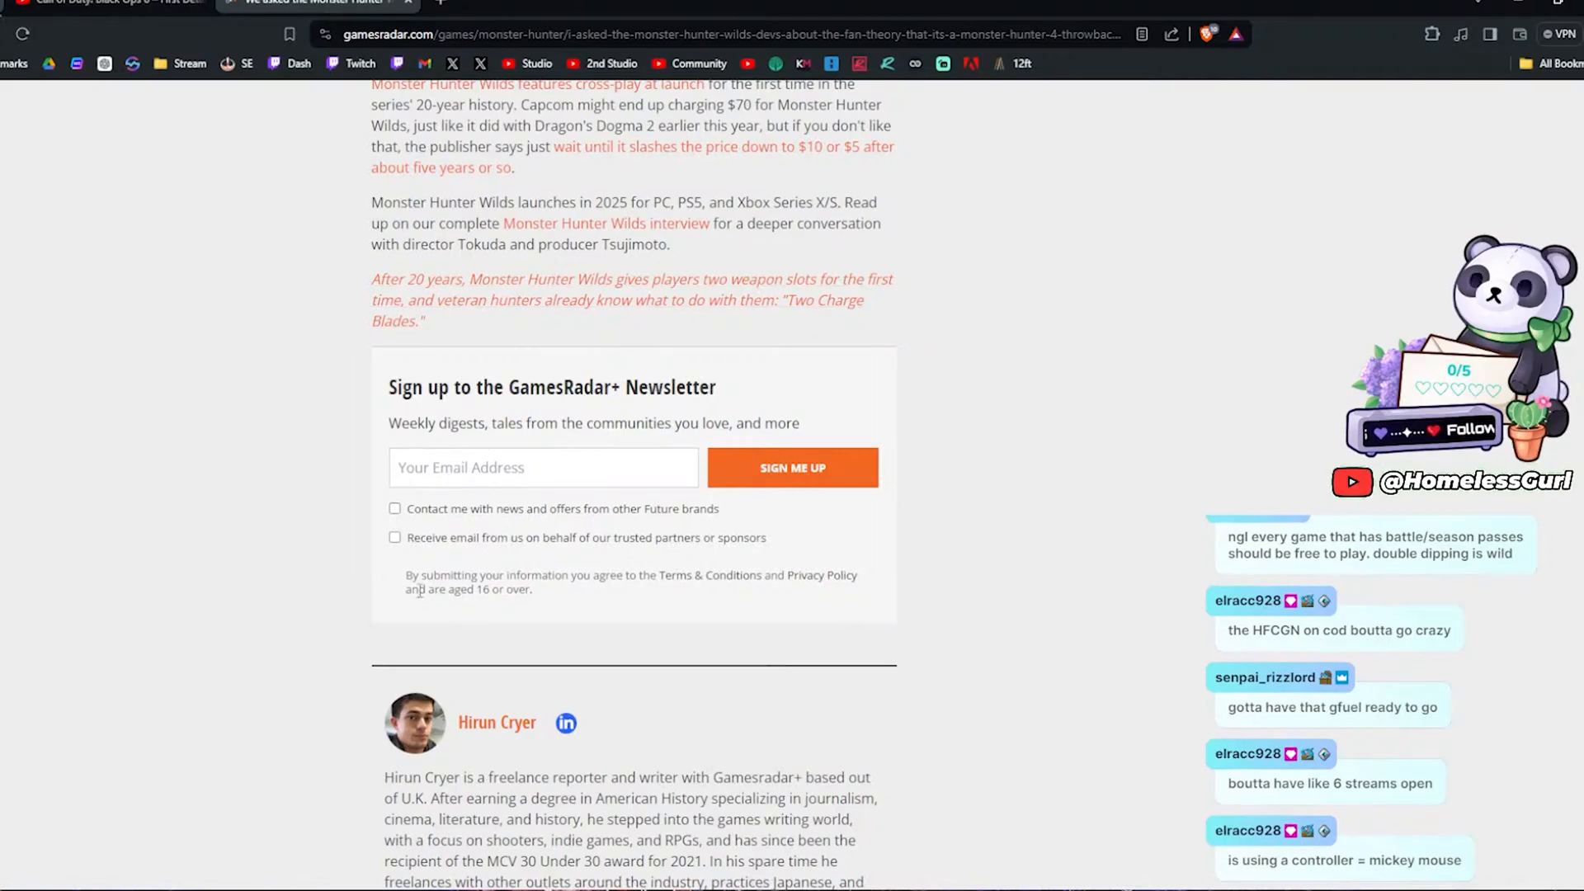
scroll(down, 3)
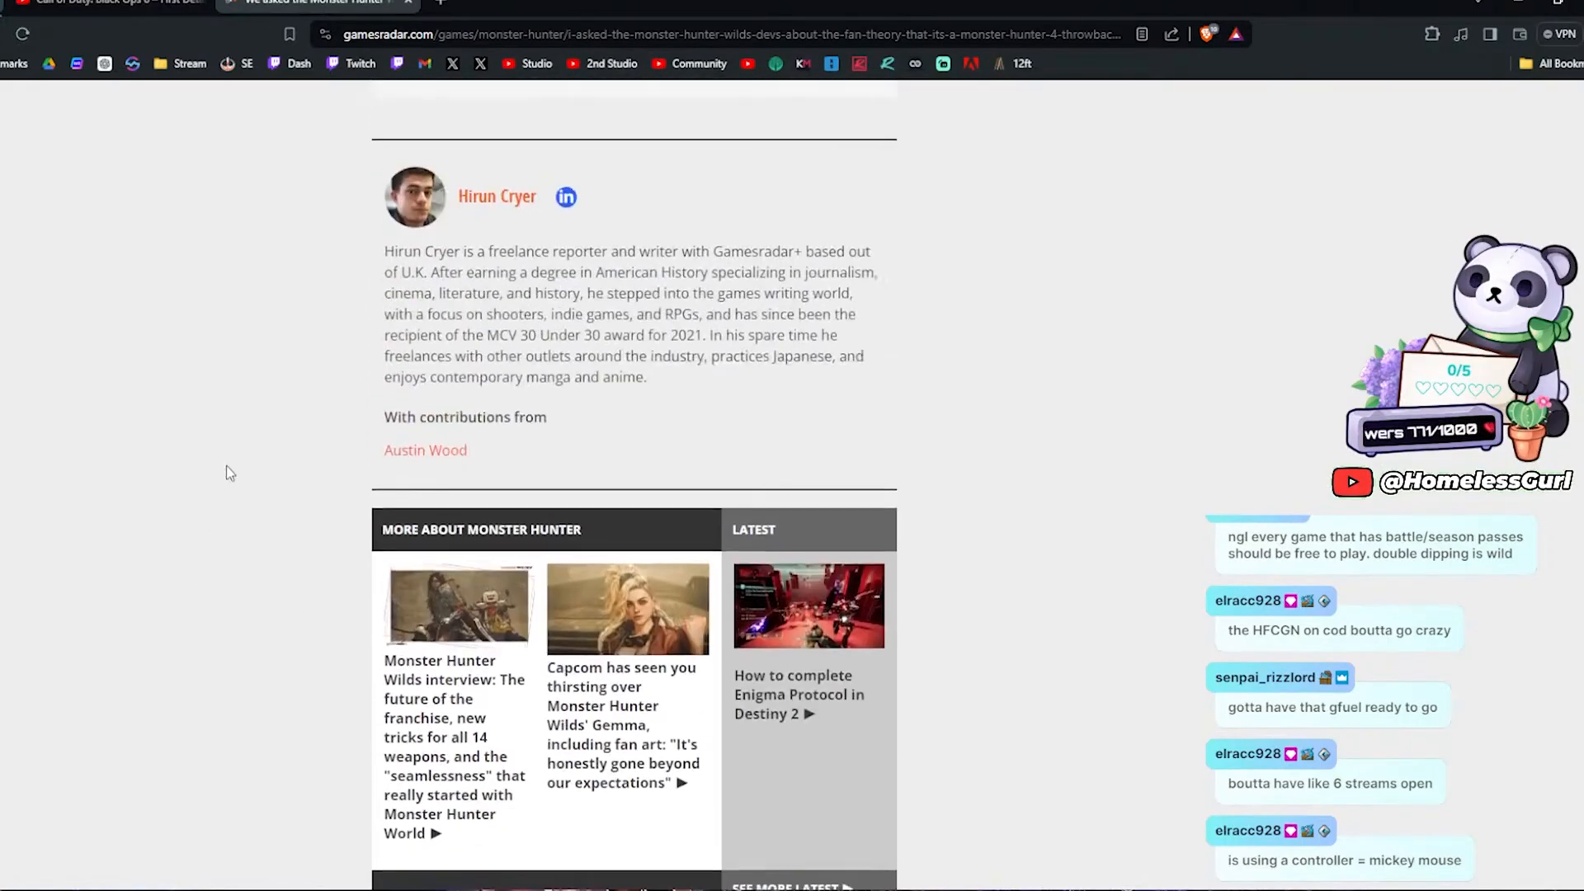
scroll(up, 3)
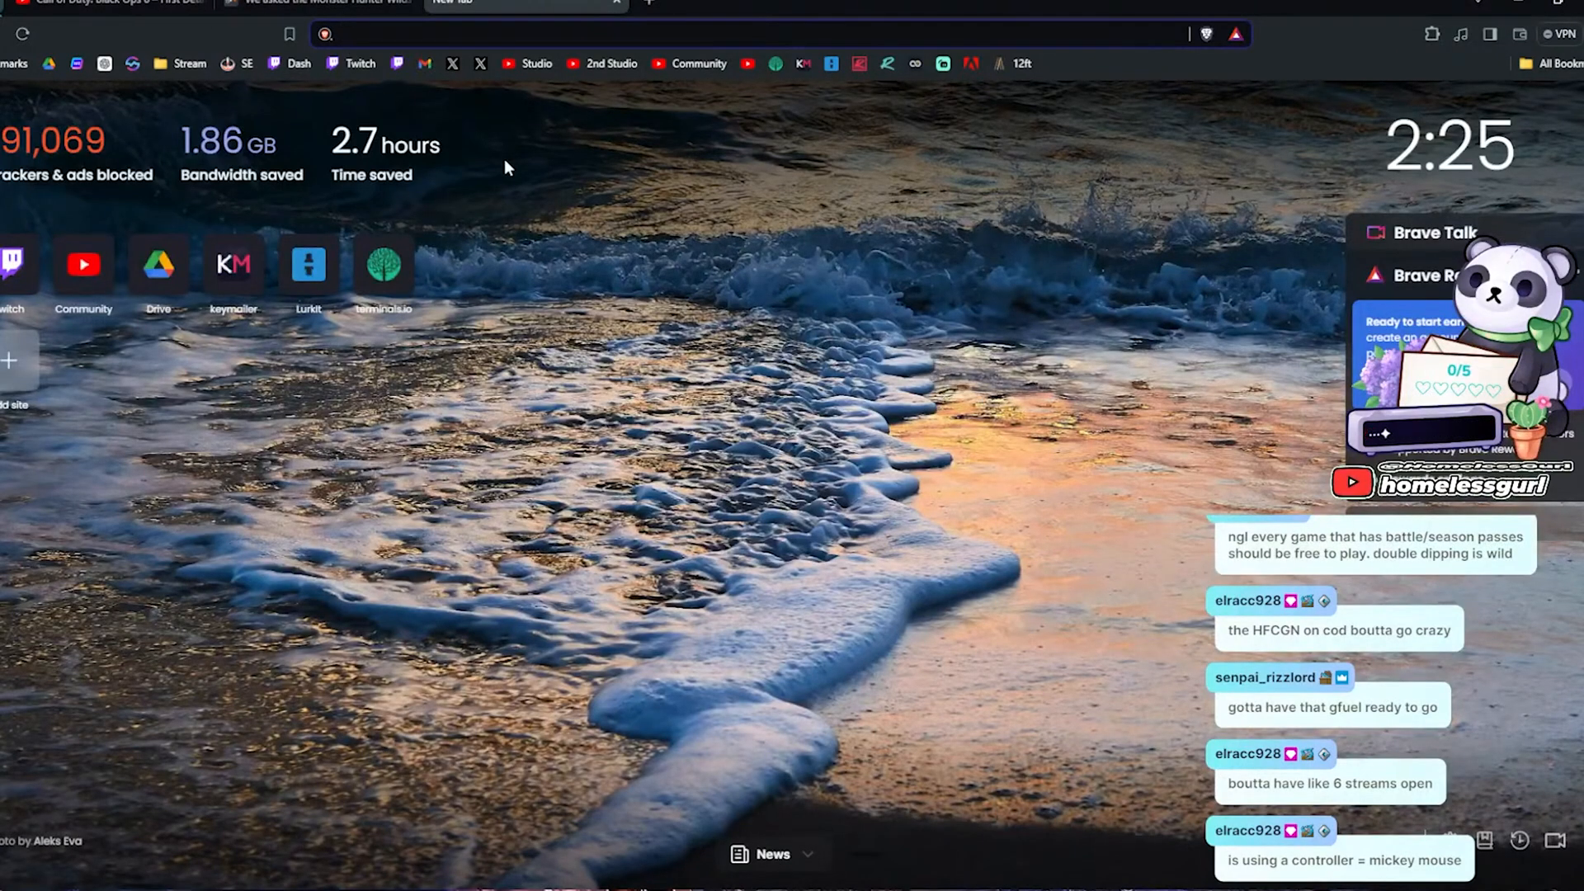
Return to the 'I played Monster Hunter World' 13-changes preview article
click(525, 4)
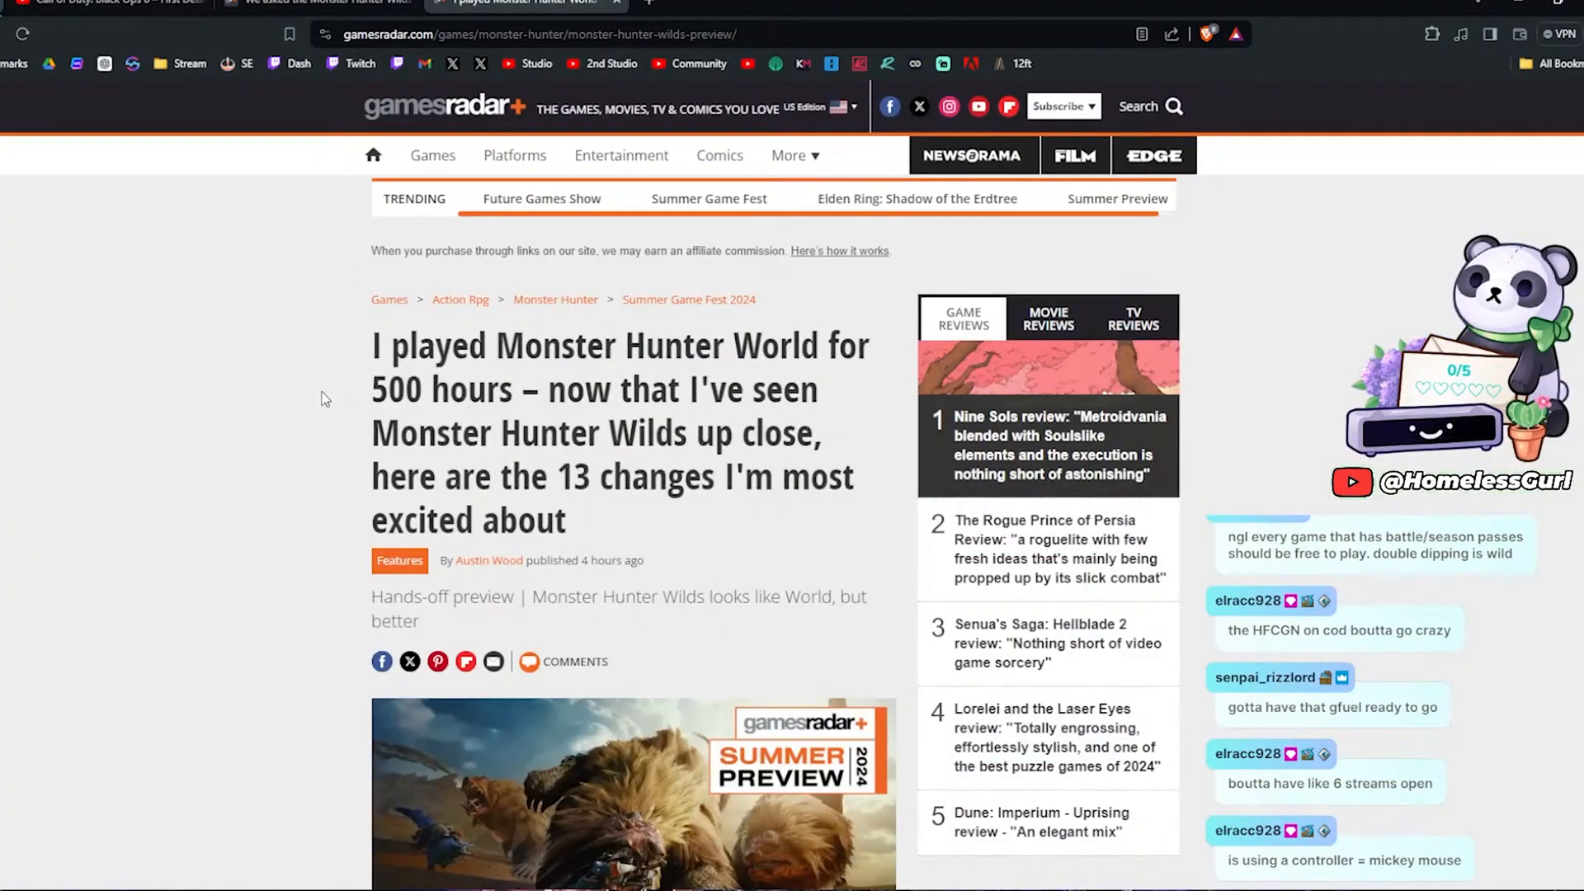
mouse_move(287, 347)
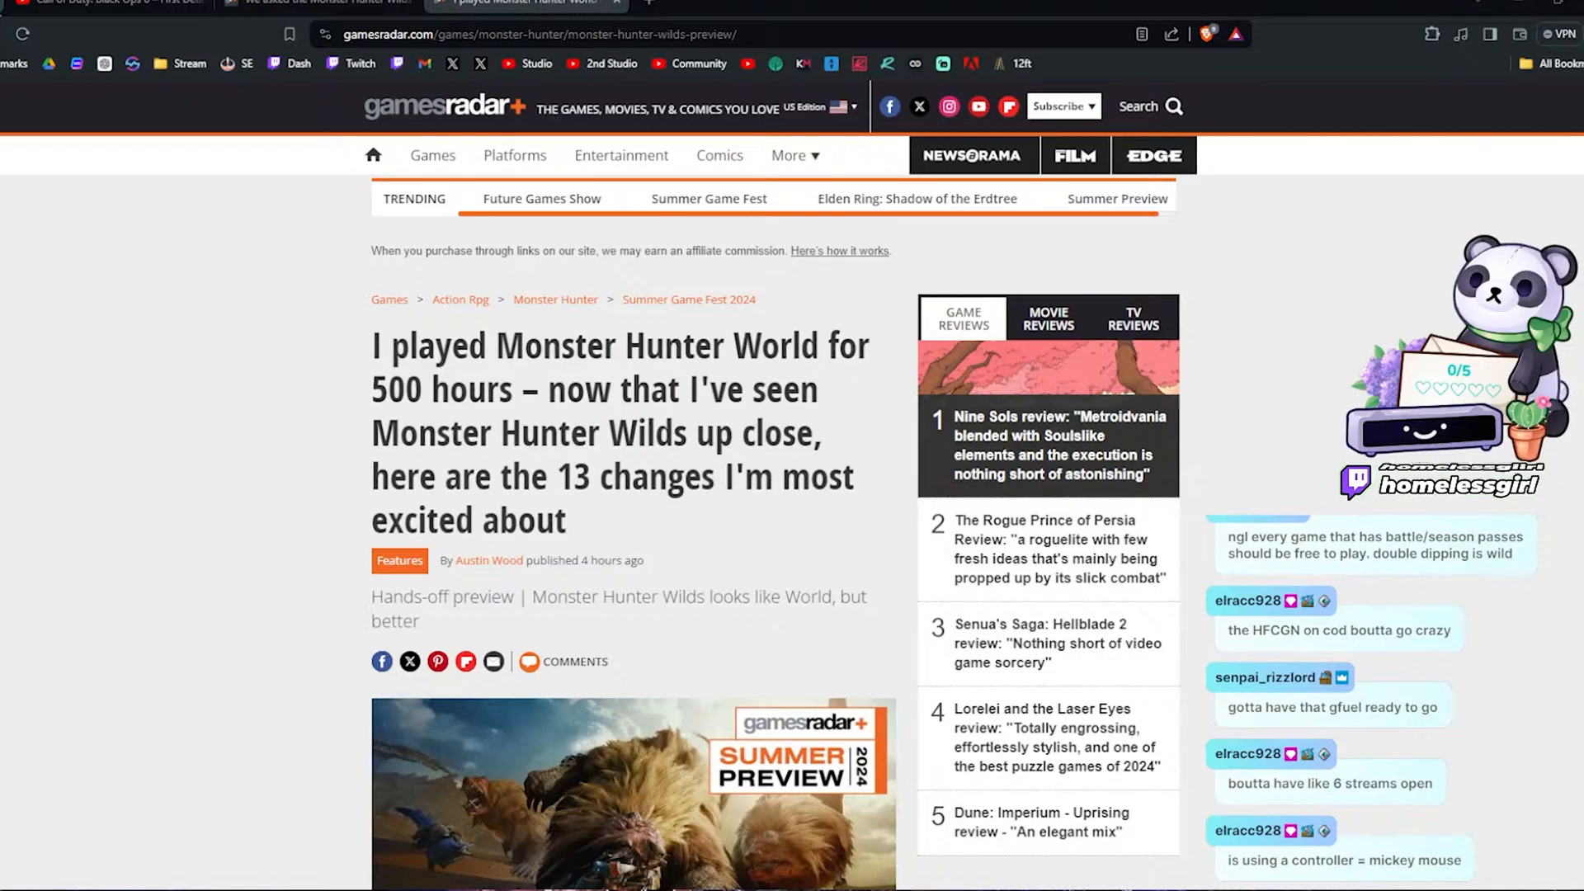
Scroll to the intro and '1. Wounding monsters is a lot easier now', selecting the word 'clutch'
scroll(up, 3)
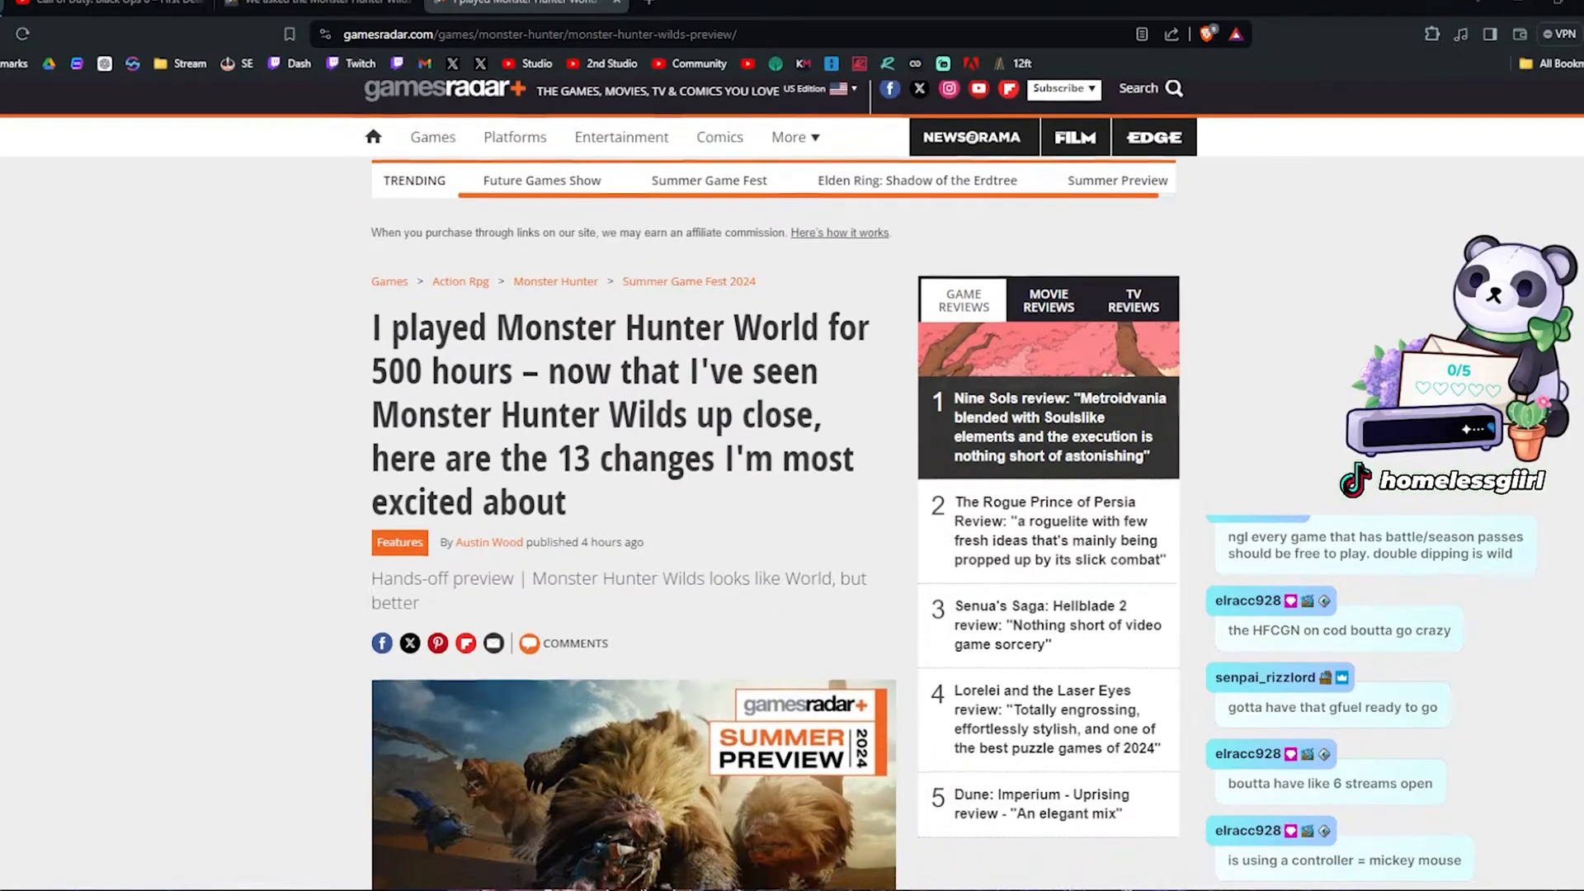
scroll(down, 3)
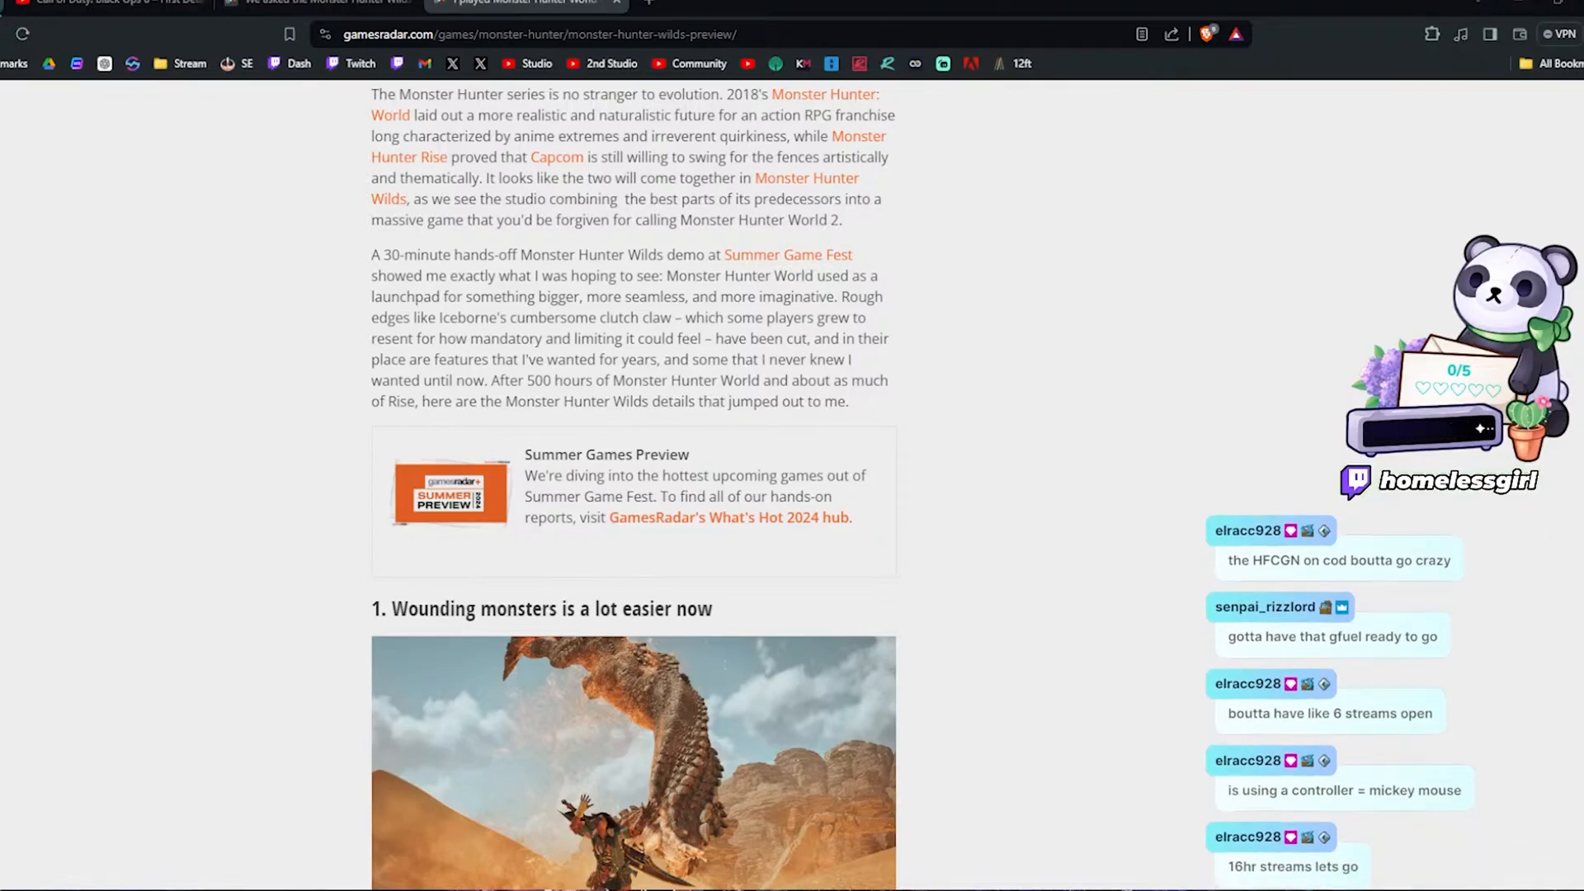
double_click(620, 316)
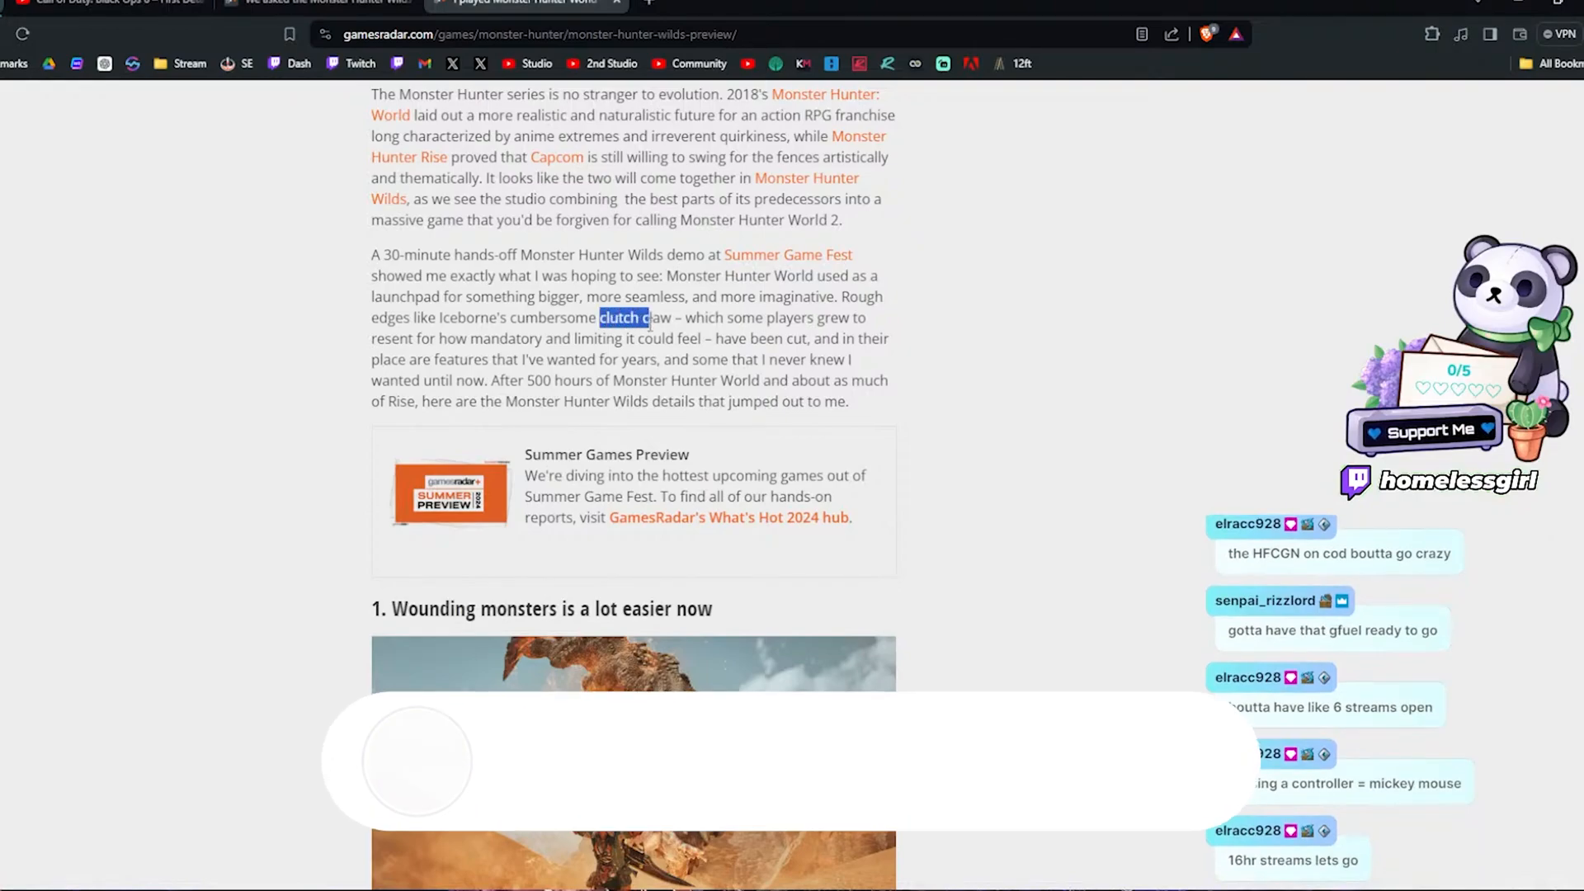